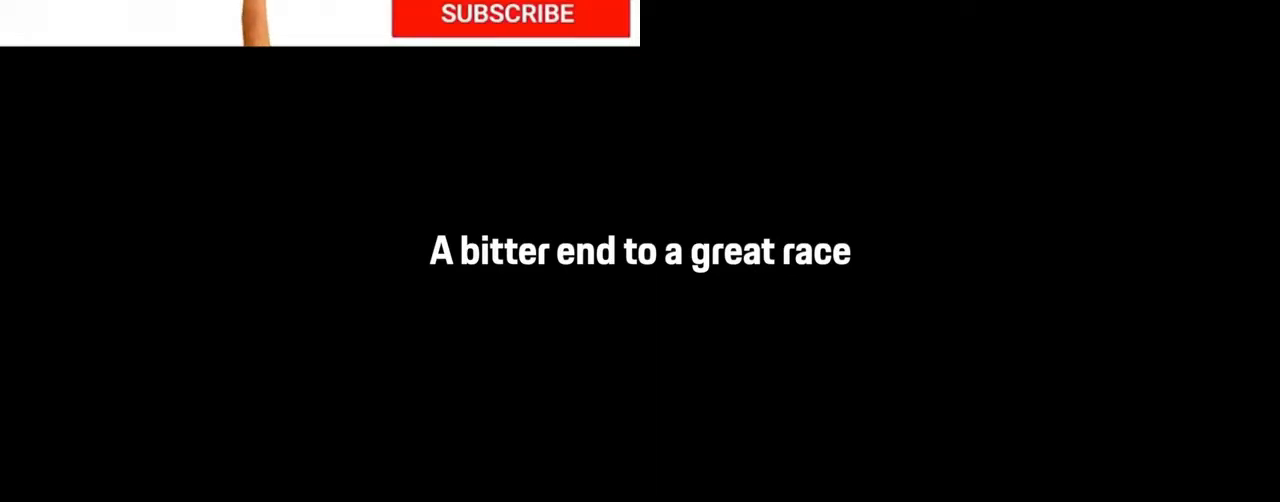
{"action": "left_click", "coordinate": [505, 15]}
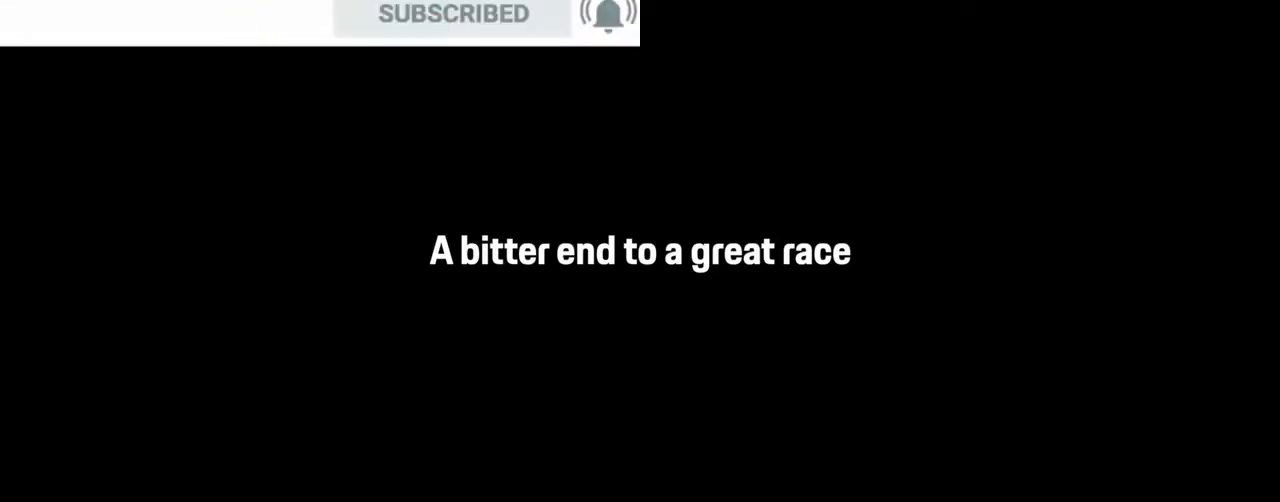